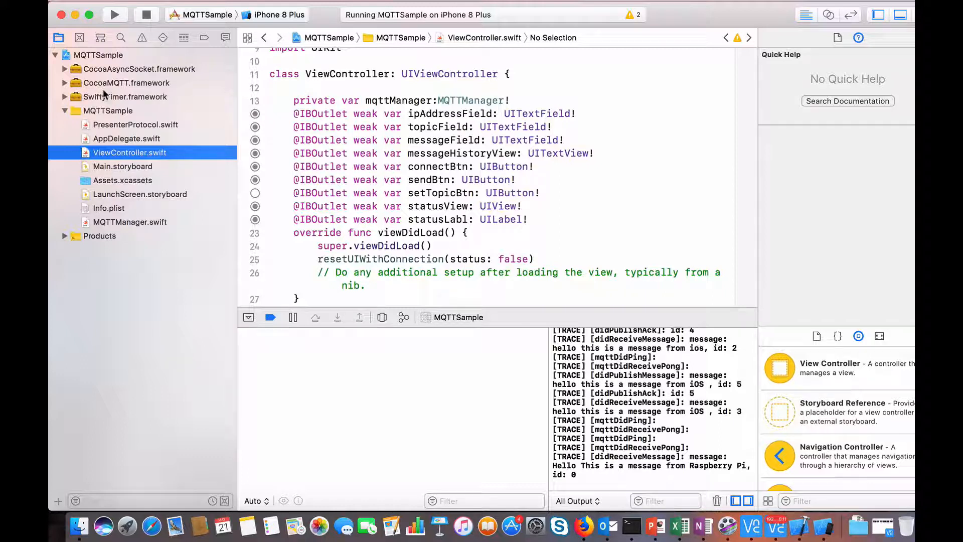
pyautogui.moveTo(141, 106)
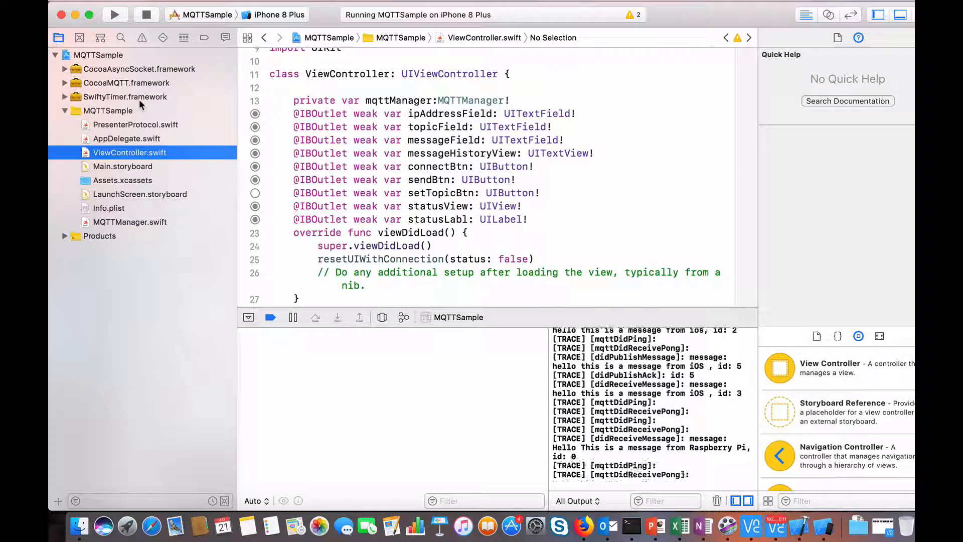
pyautogui.moveTo(129, 207)
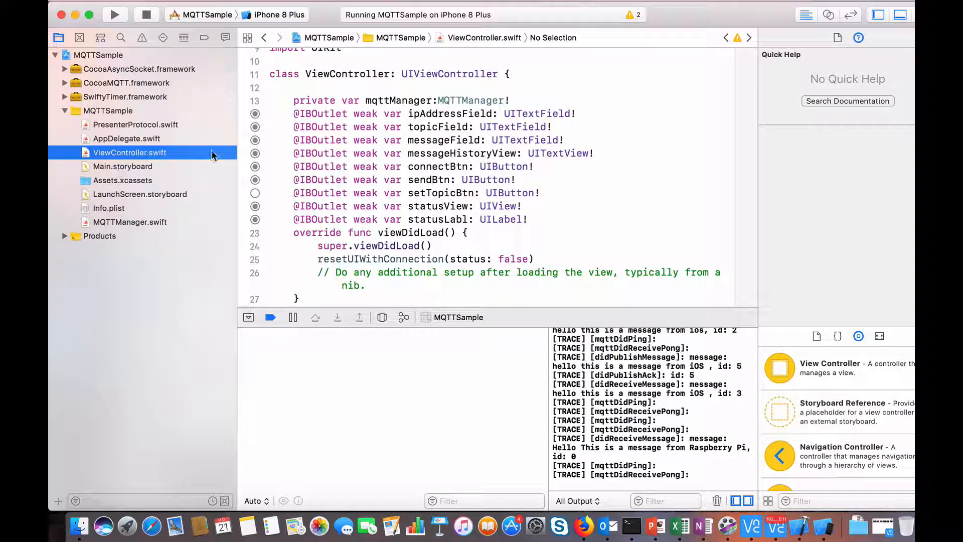
# Open Main.storyboard to show the MQTTConnector screen layout.
pyautogui.click(123, 166)
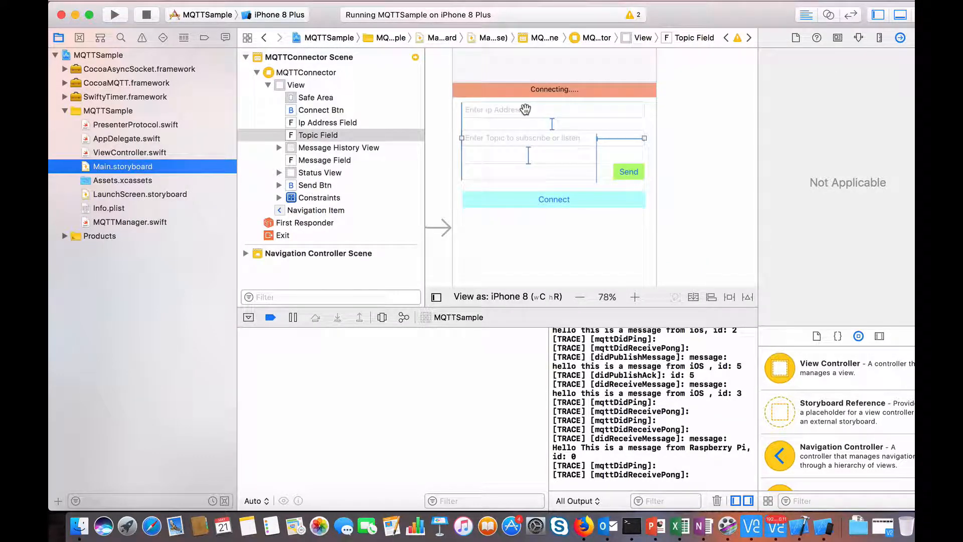
pyautogui.moveTo(501, 199)
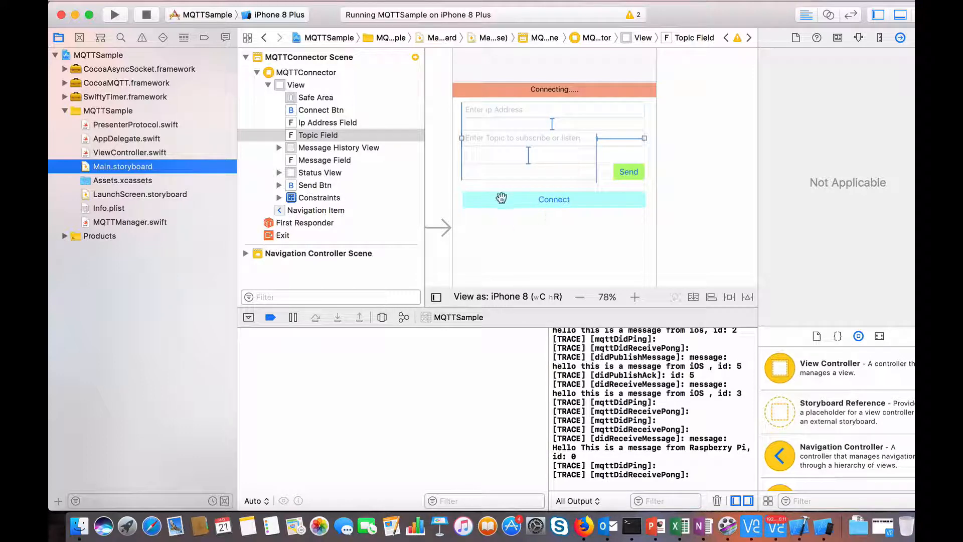
pyautogui.moveTo(84, 218)
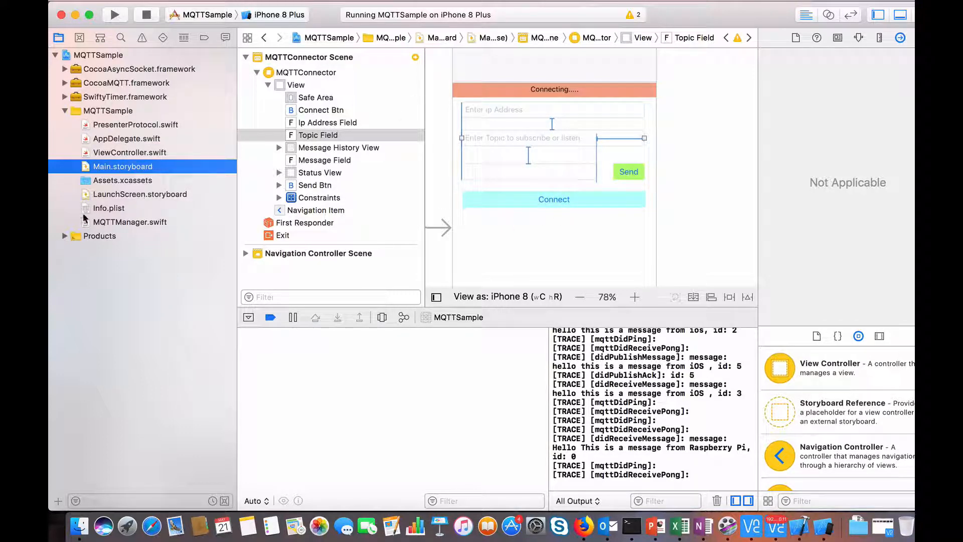
# Open MQTTManager.swift and highlight the presenter parameter of the shared() accessor.
pyautogui.click(129, 222)
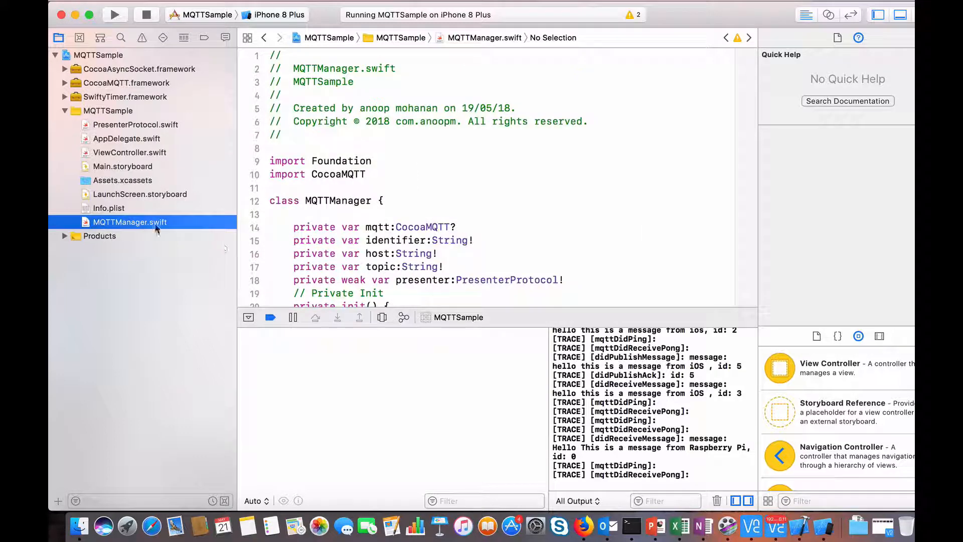
pyautogui.scroll(-3)
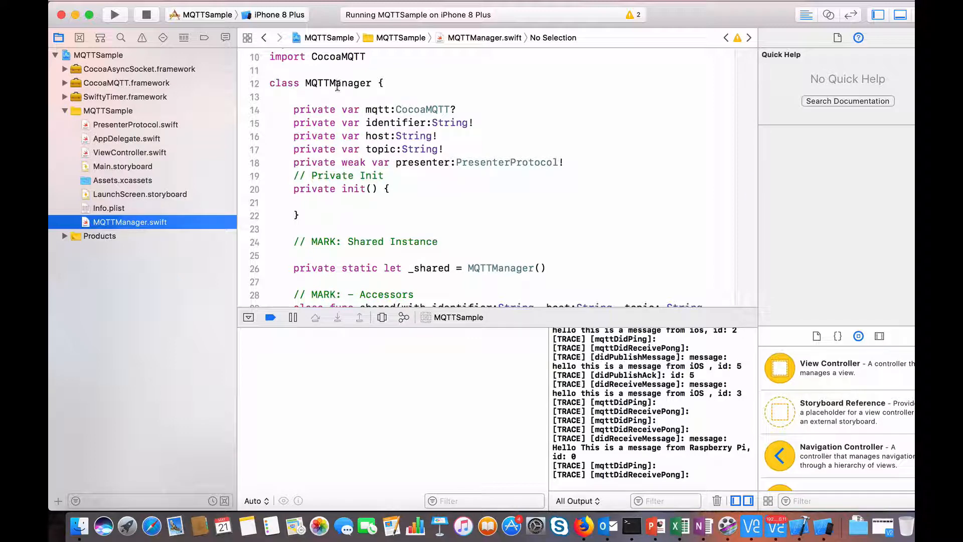
pyautogui.scroll(-3)
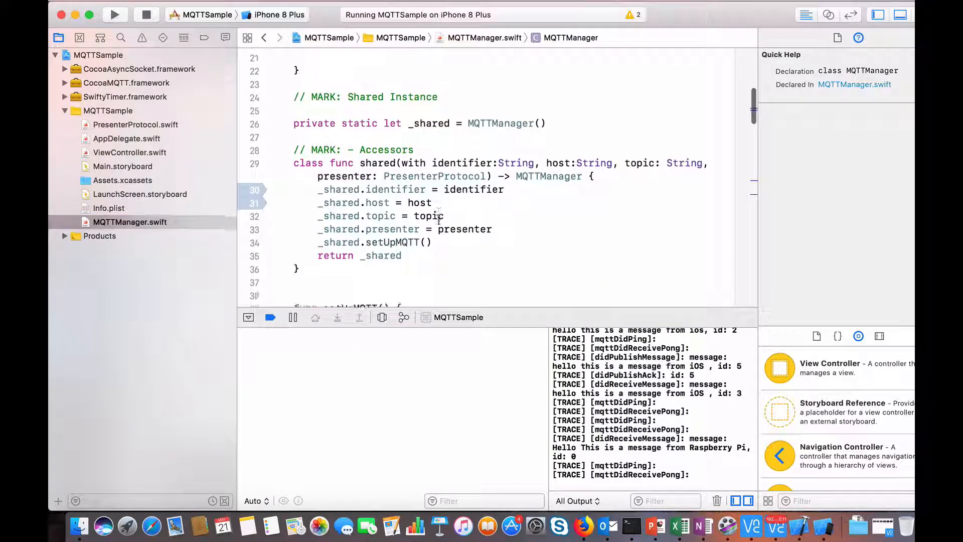
pyautogui.click(459, 161)
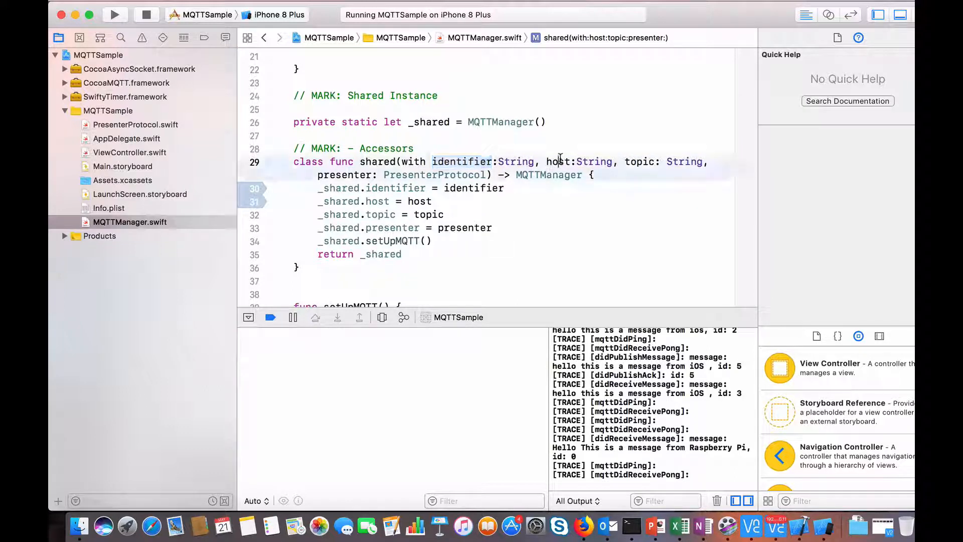
pyautogui.doubleClick(640, 161)
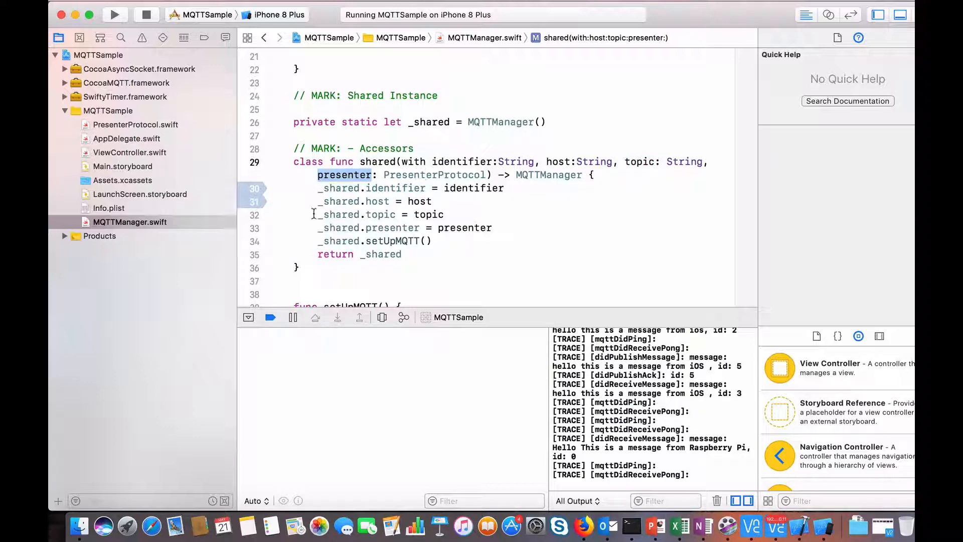
# Scroll to setUpMQTT() and select the empty username and password lines.
pyautogui.scroll(-3)
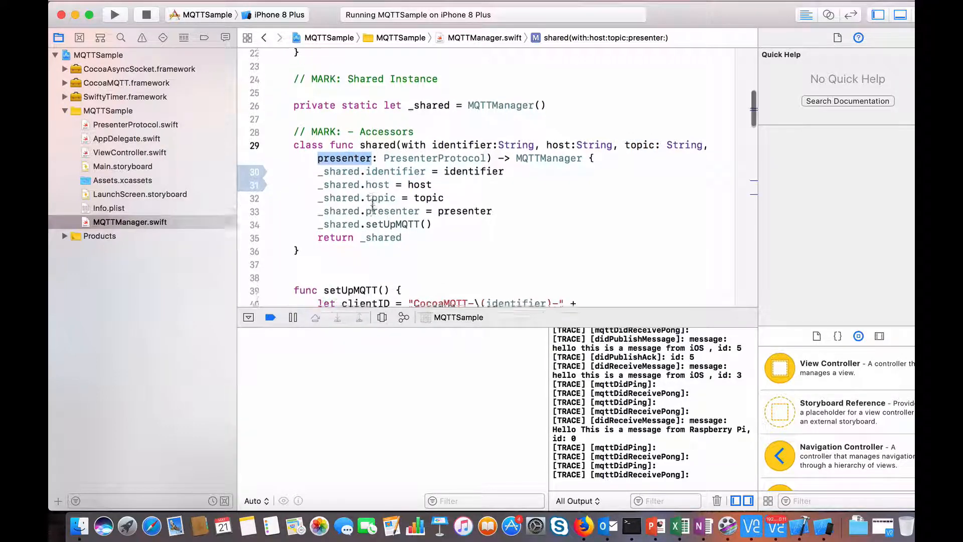
pyautogui.scroll(-3)
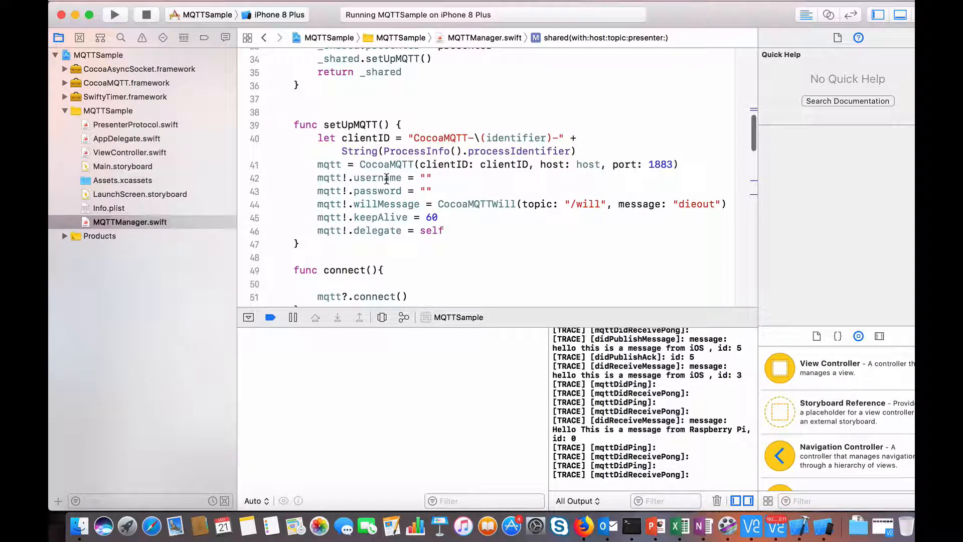
pyautogui.moveTo(318, 177); pyautogui.dragTo(429, 191)
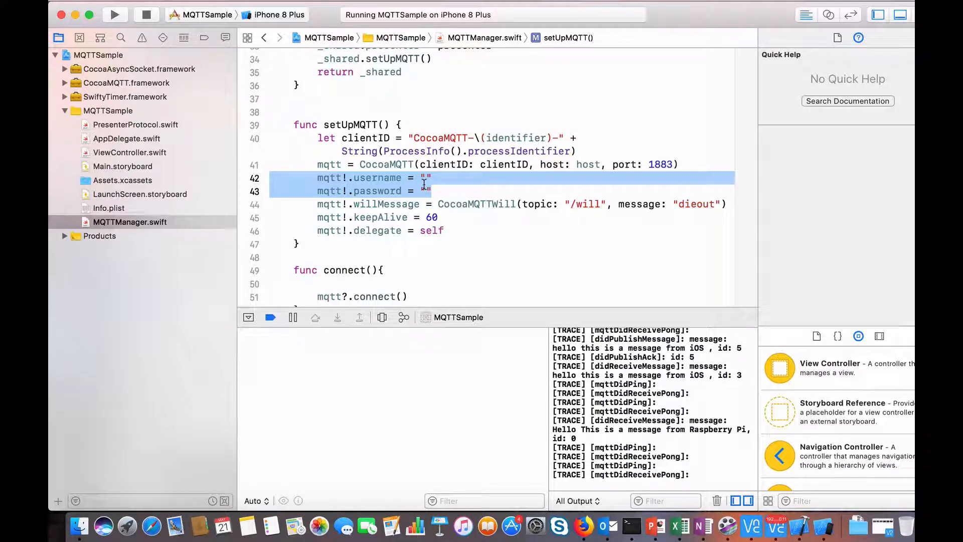
pyautogui.moveTo(508, 226)
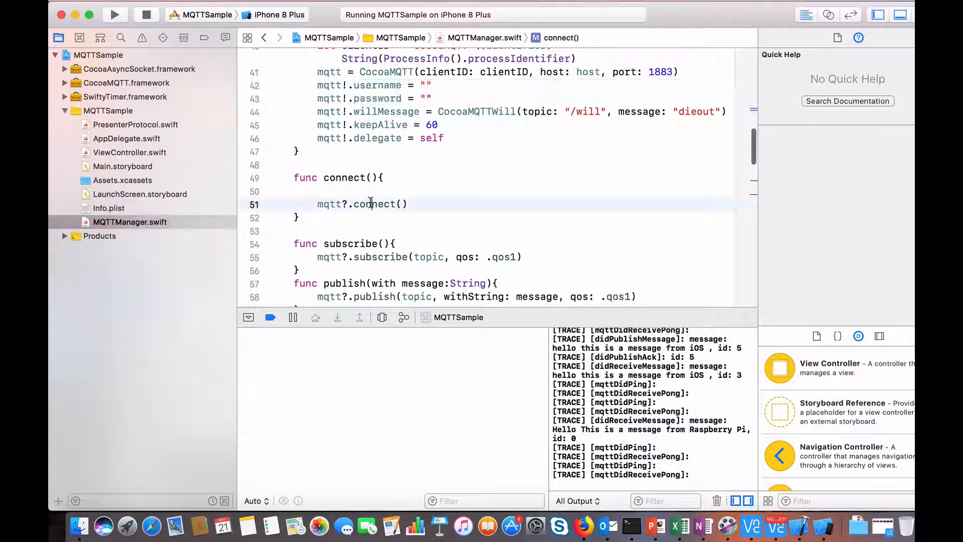
# View Quick Help for the subscribe and publish calls, scrolling to the CocoaMQTTDelegate extension.
pyautogui.click(379, 211)
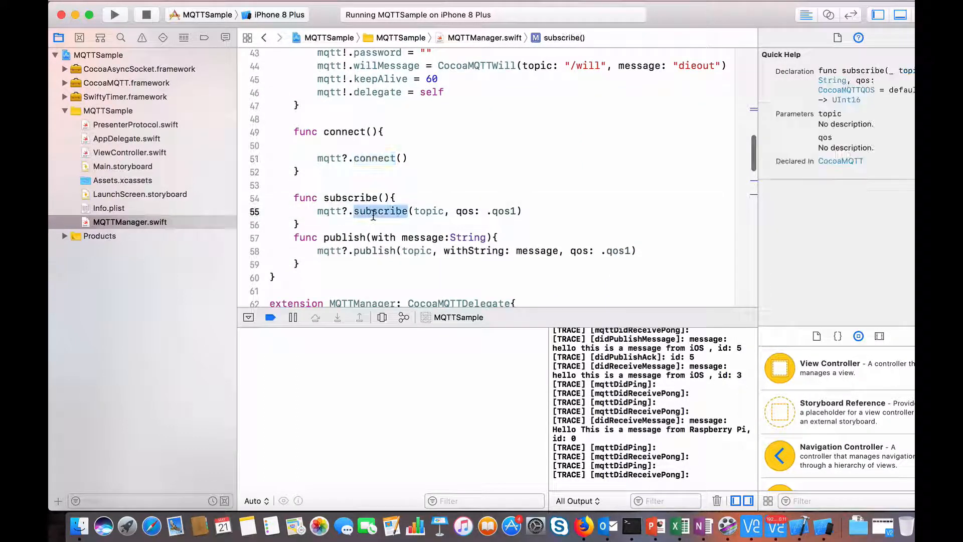
pyautogui.click(373, 250)
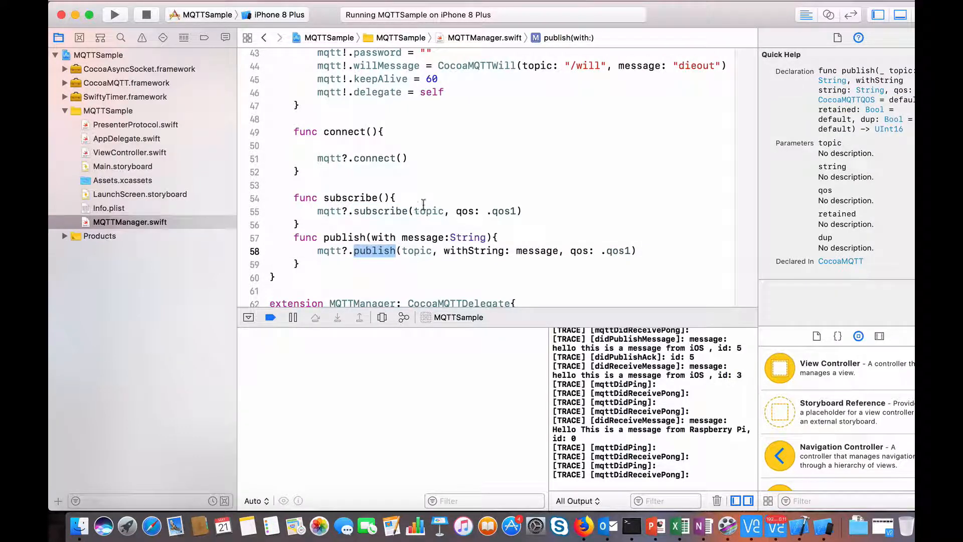
pyautogui.scroll(-3)
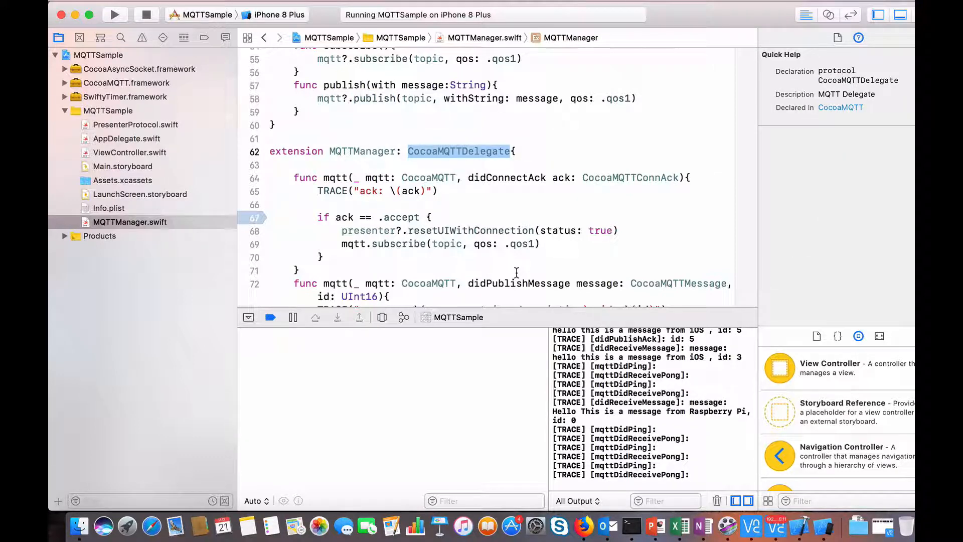
pyautogui.scroll(-3)
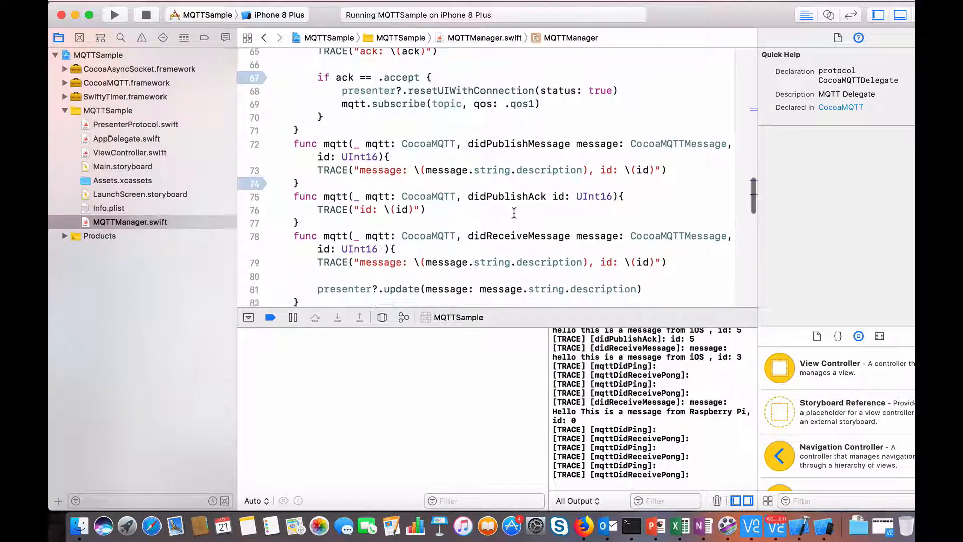
pyautogui.scroll(3)
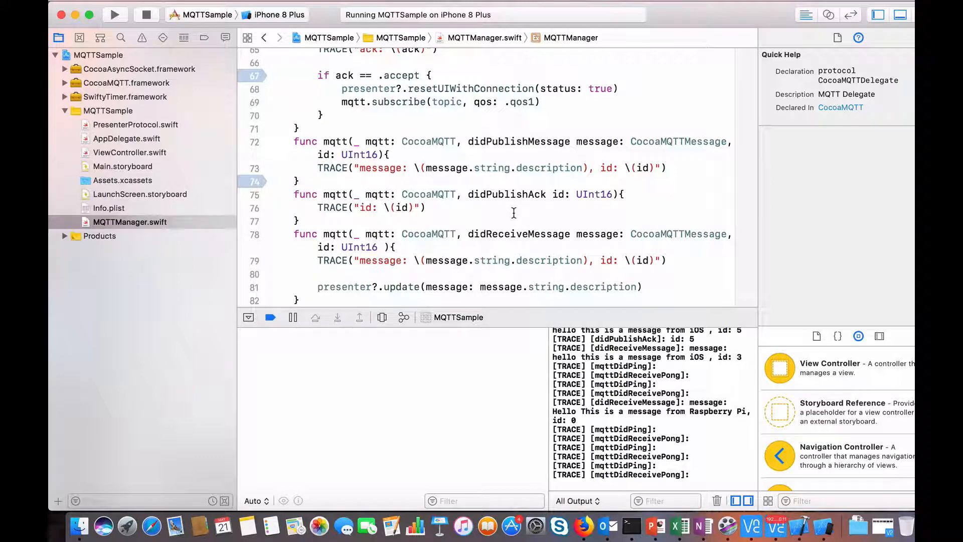
pyautogui.scroll(-3)
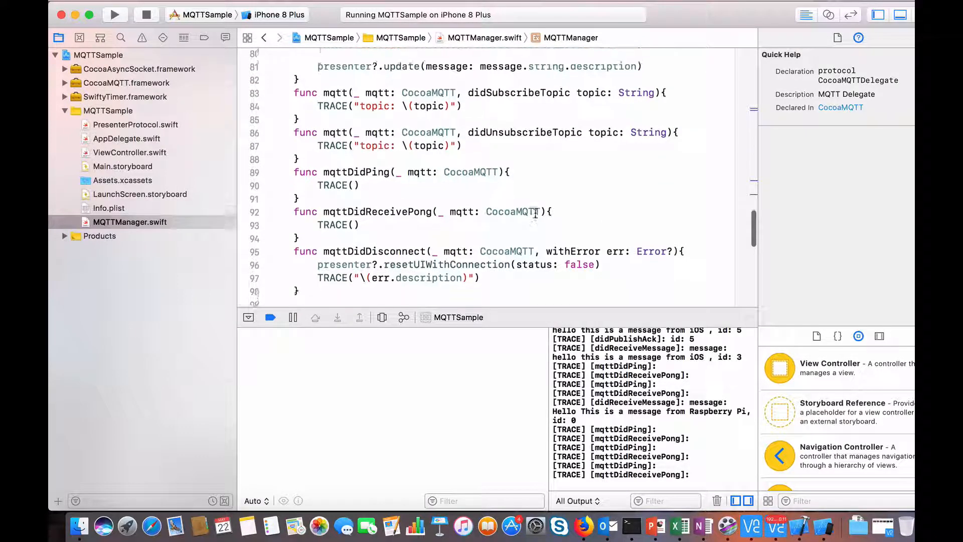
pyautogui.scroll(-3)
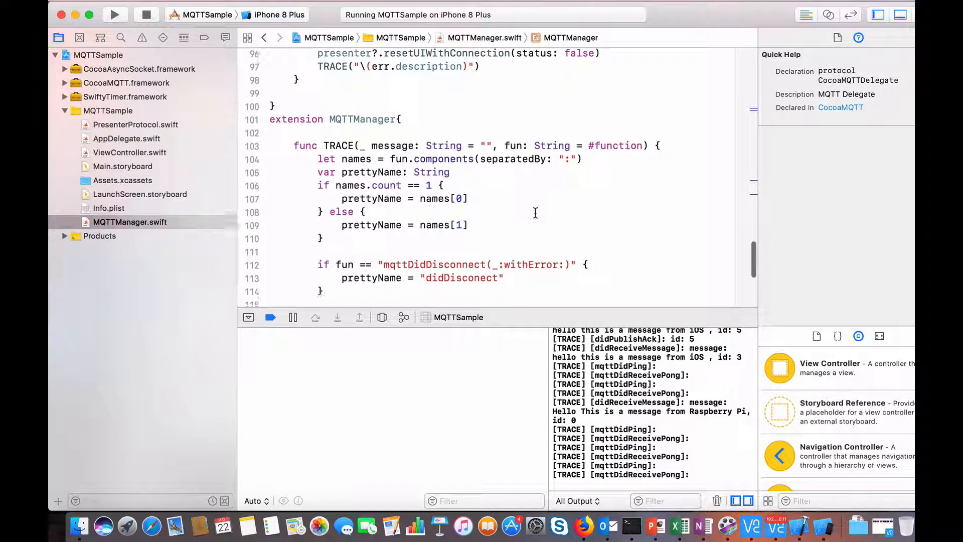
pyautogui.scroll(-3)
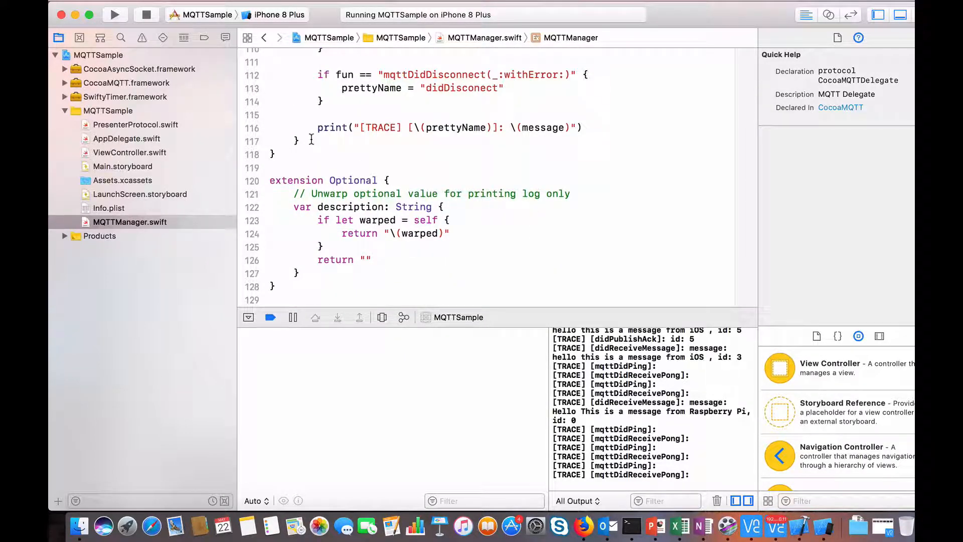
pyautogui.click(126, 83)
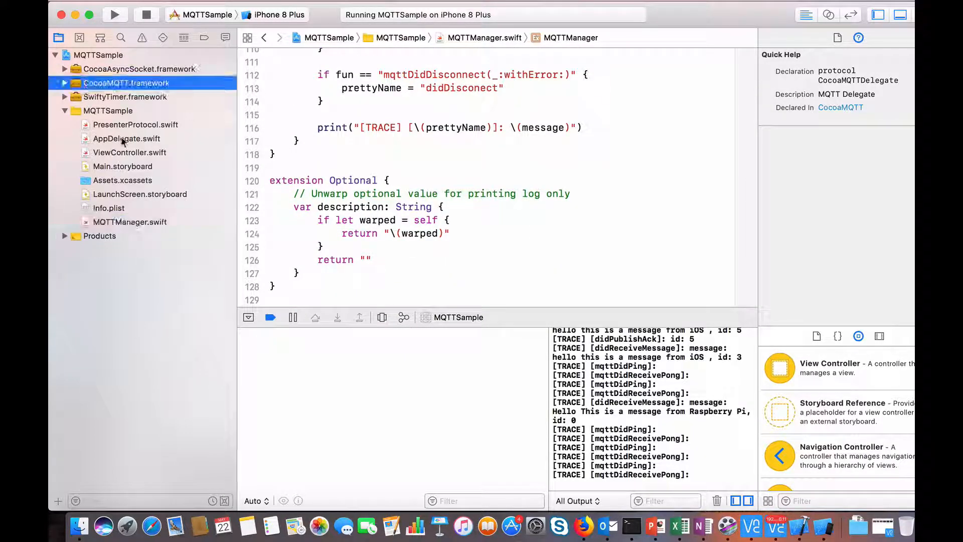